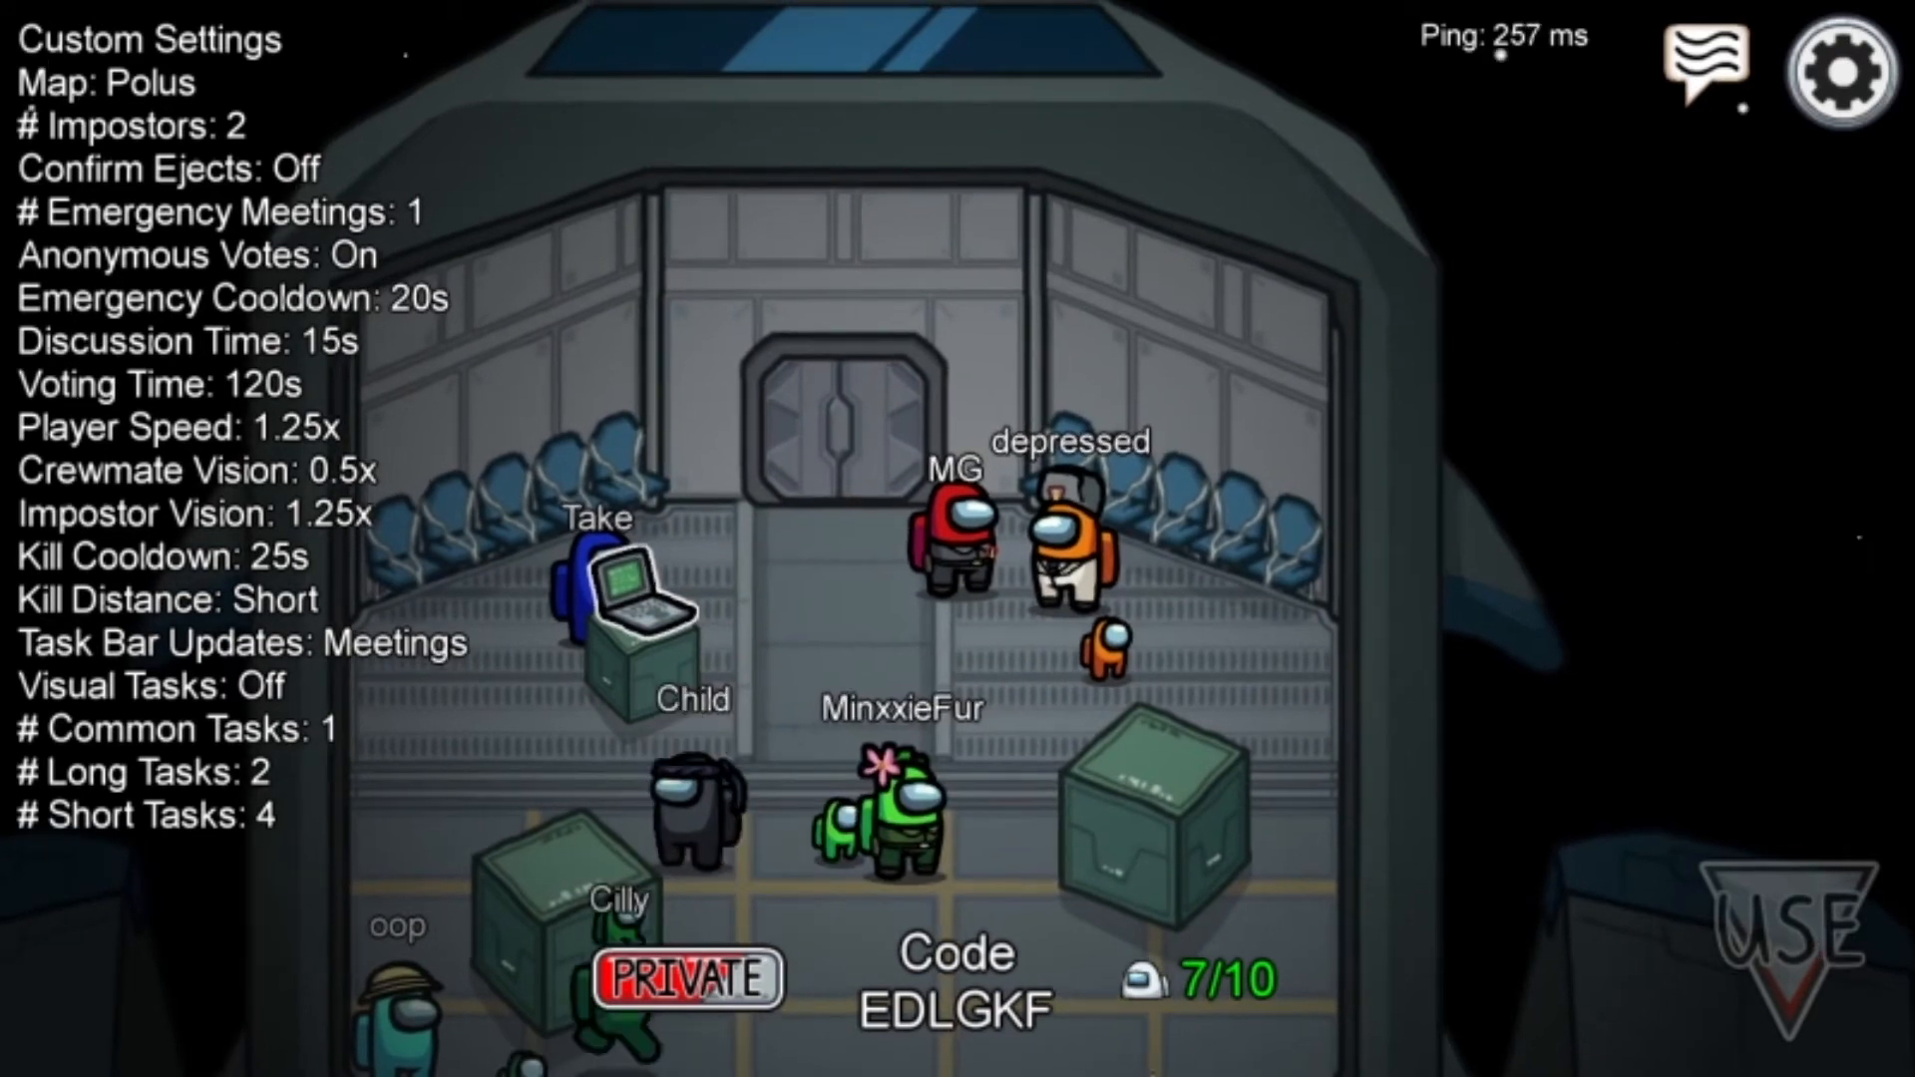
- View the Among Us Global looking-for-group channel in Discord, then close the overlay
left_click(20, 1050)
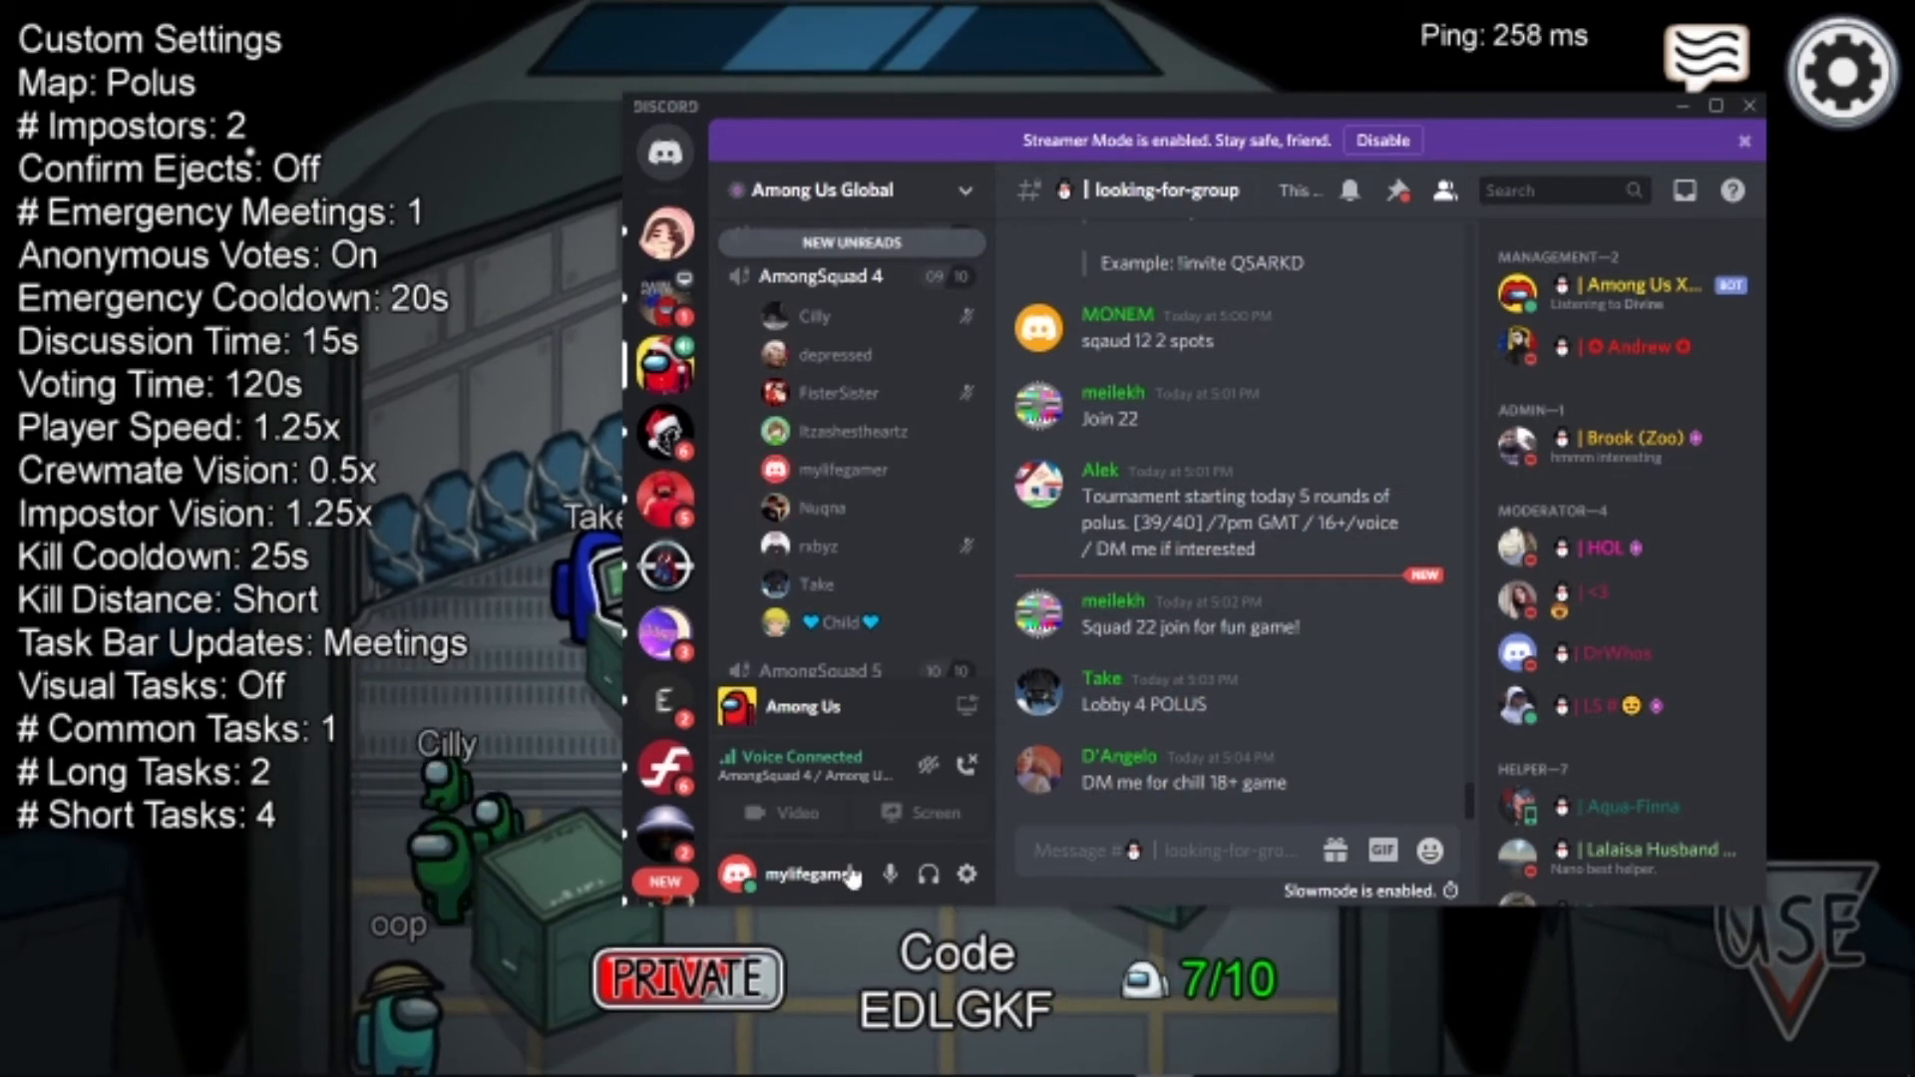
mouse_move(885, 876)
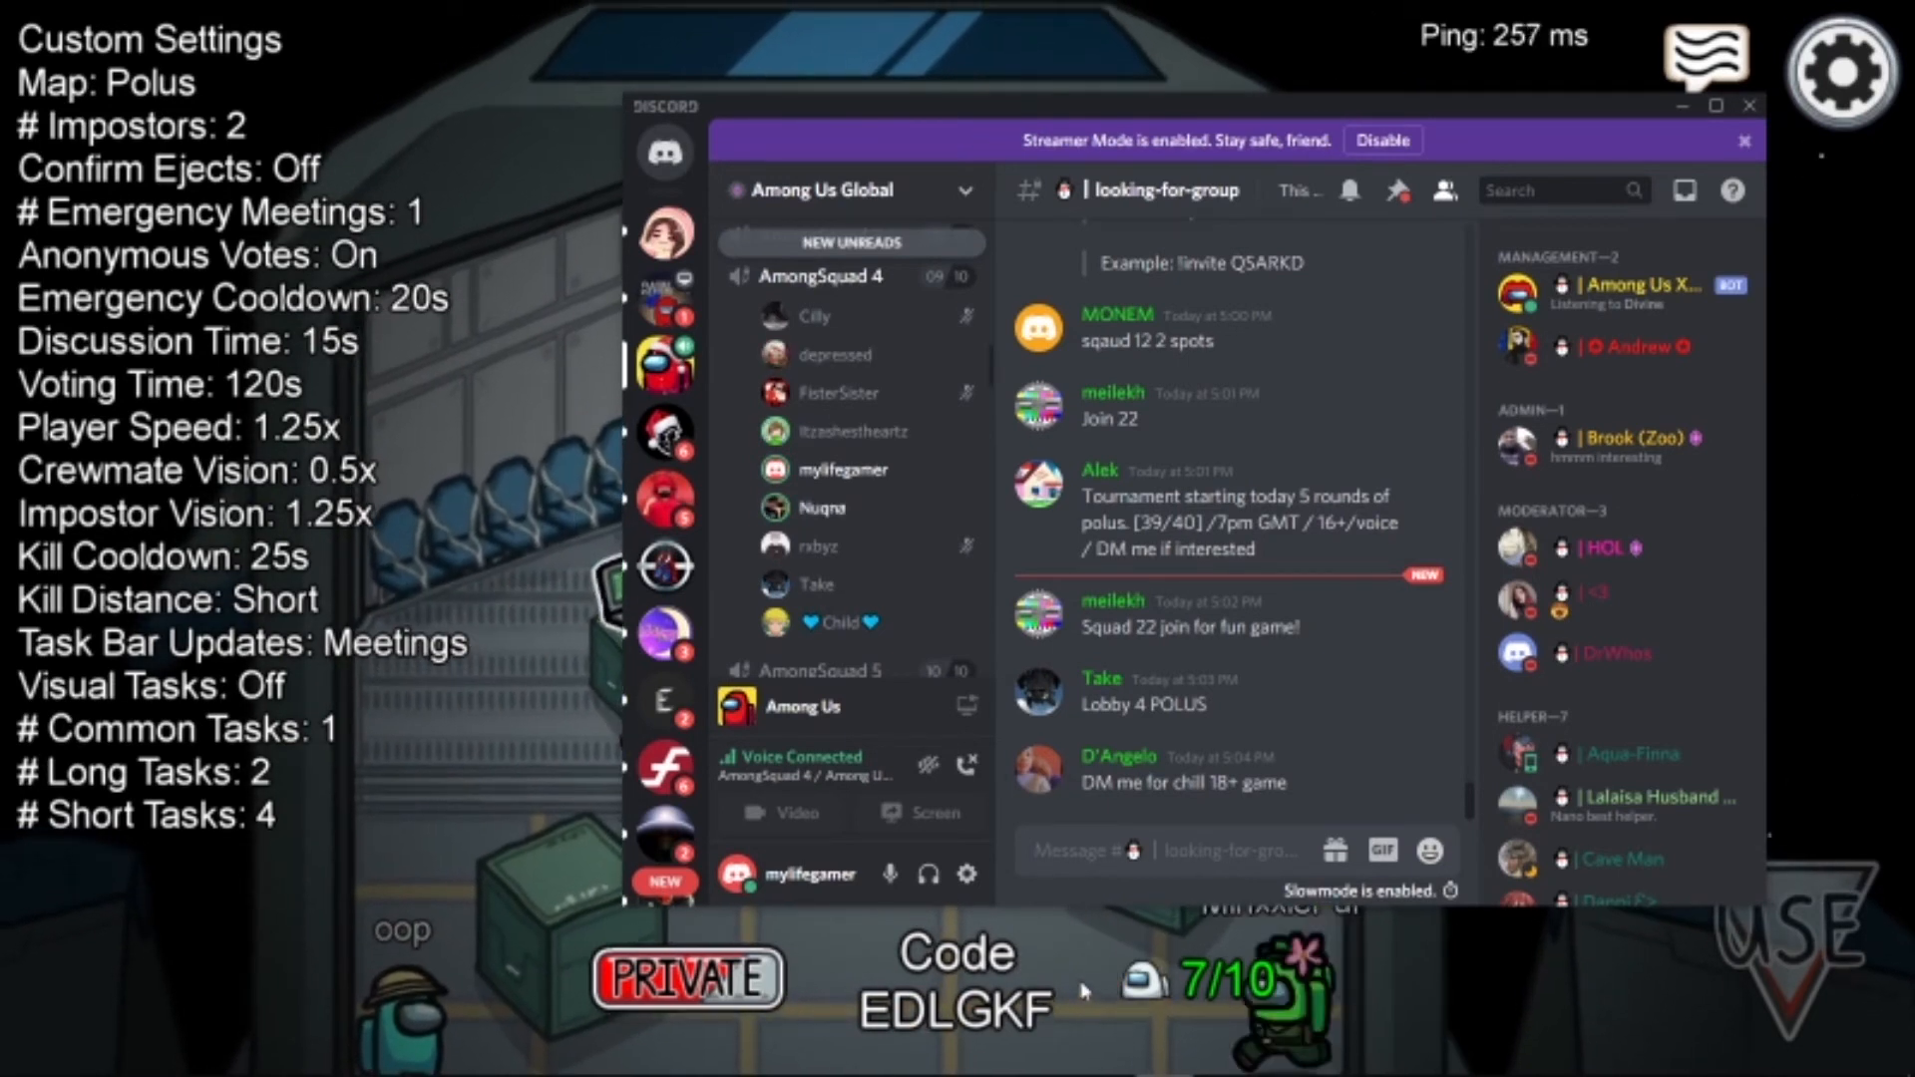
left_click(1745, 132)
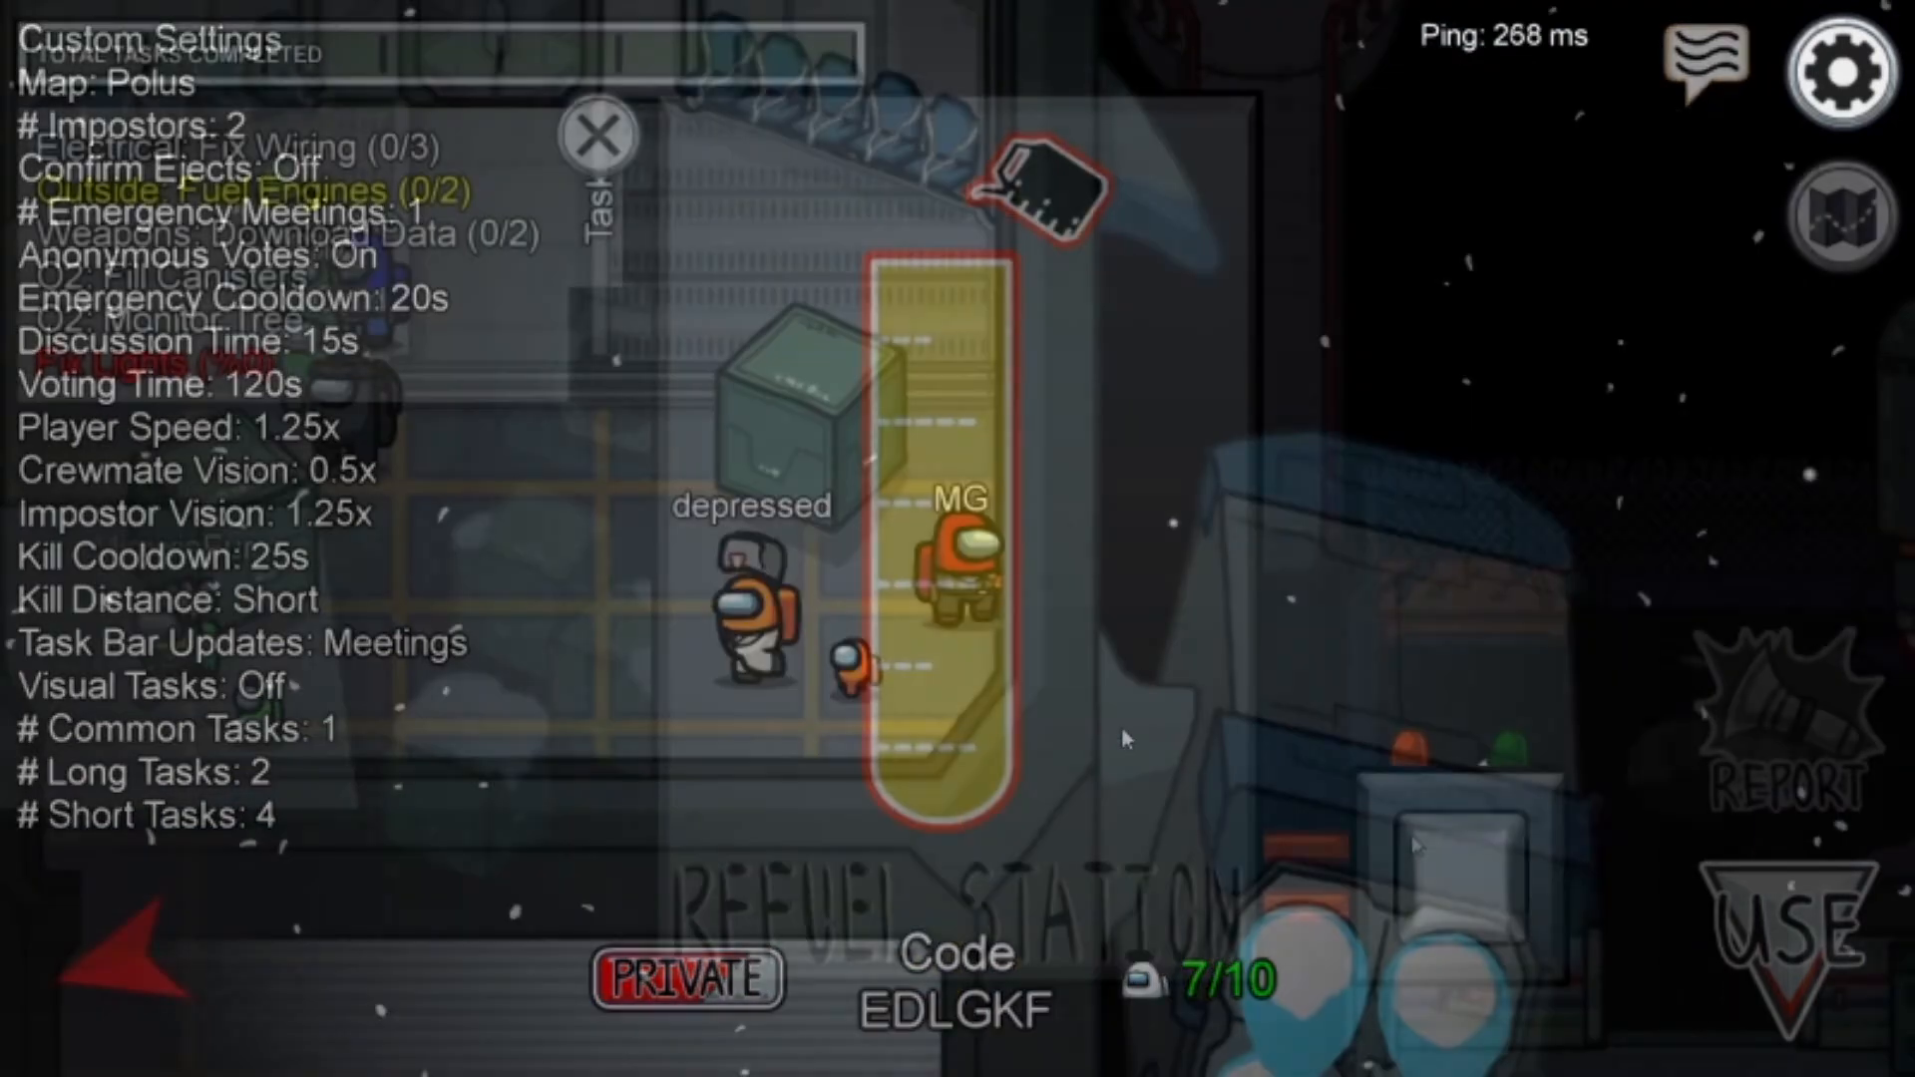
- Walk the crewmate to the Refuel Station on Polus for the fuel engines task
left_click(599, 136)
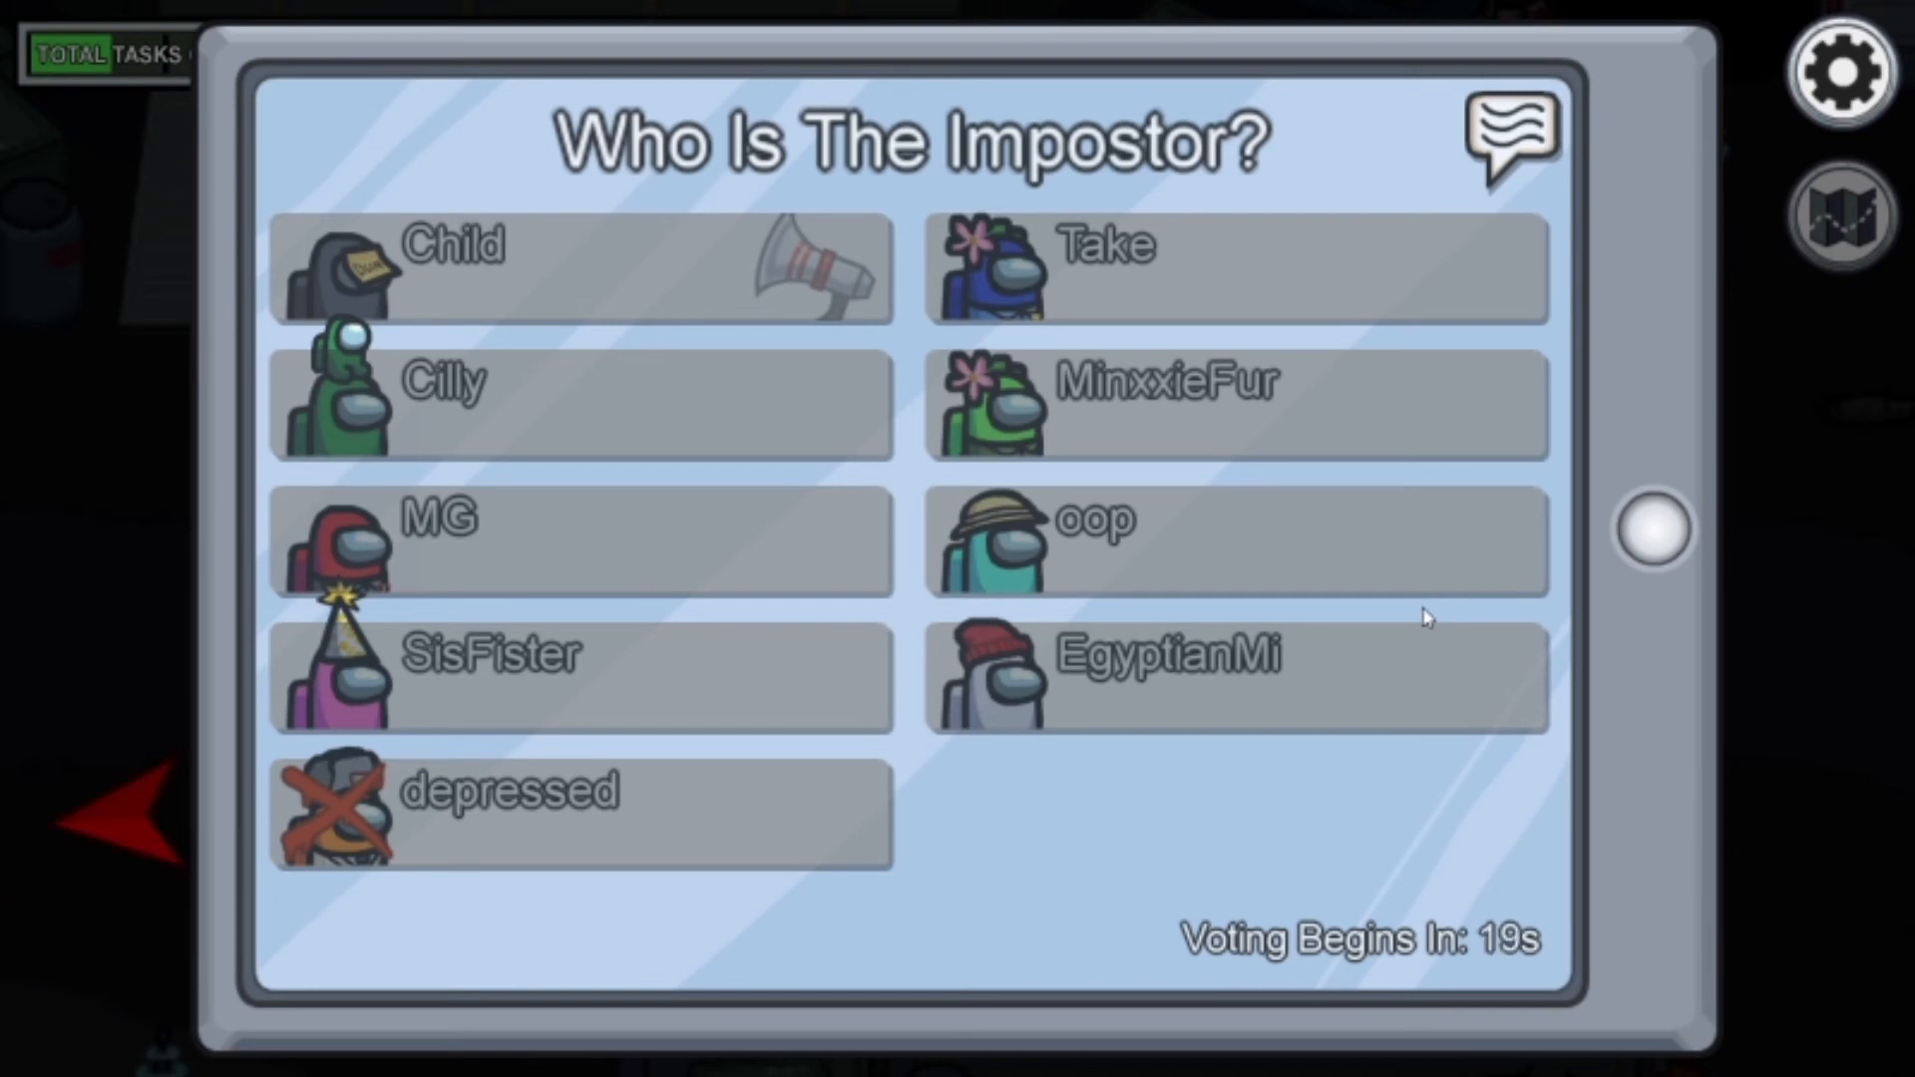
mouse_move(1468, 675)
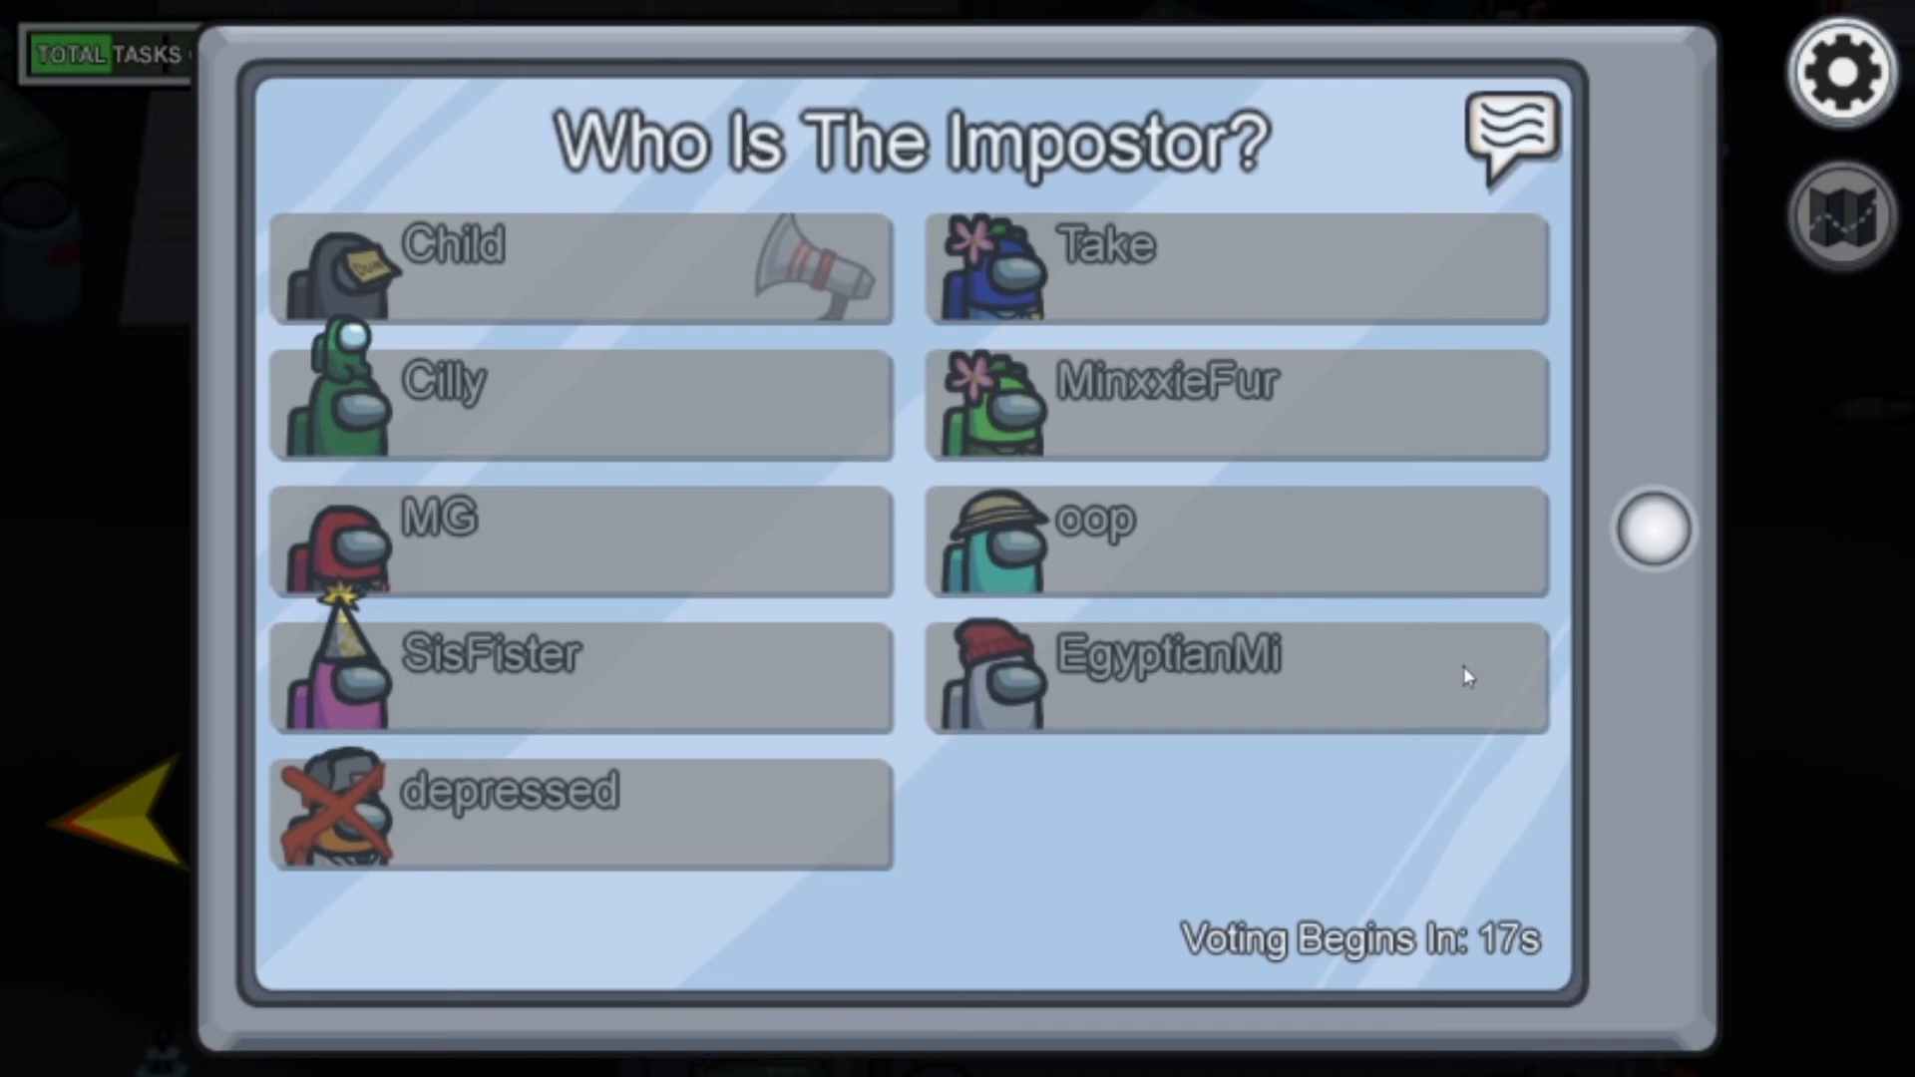
mouse_move(1289, 940)
type("i really like you guys. you guys are amazing")
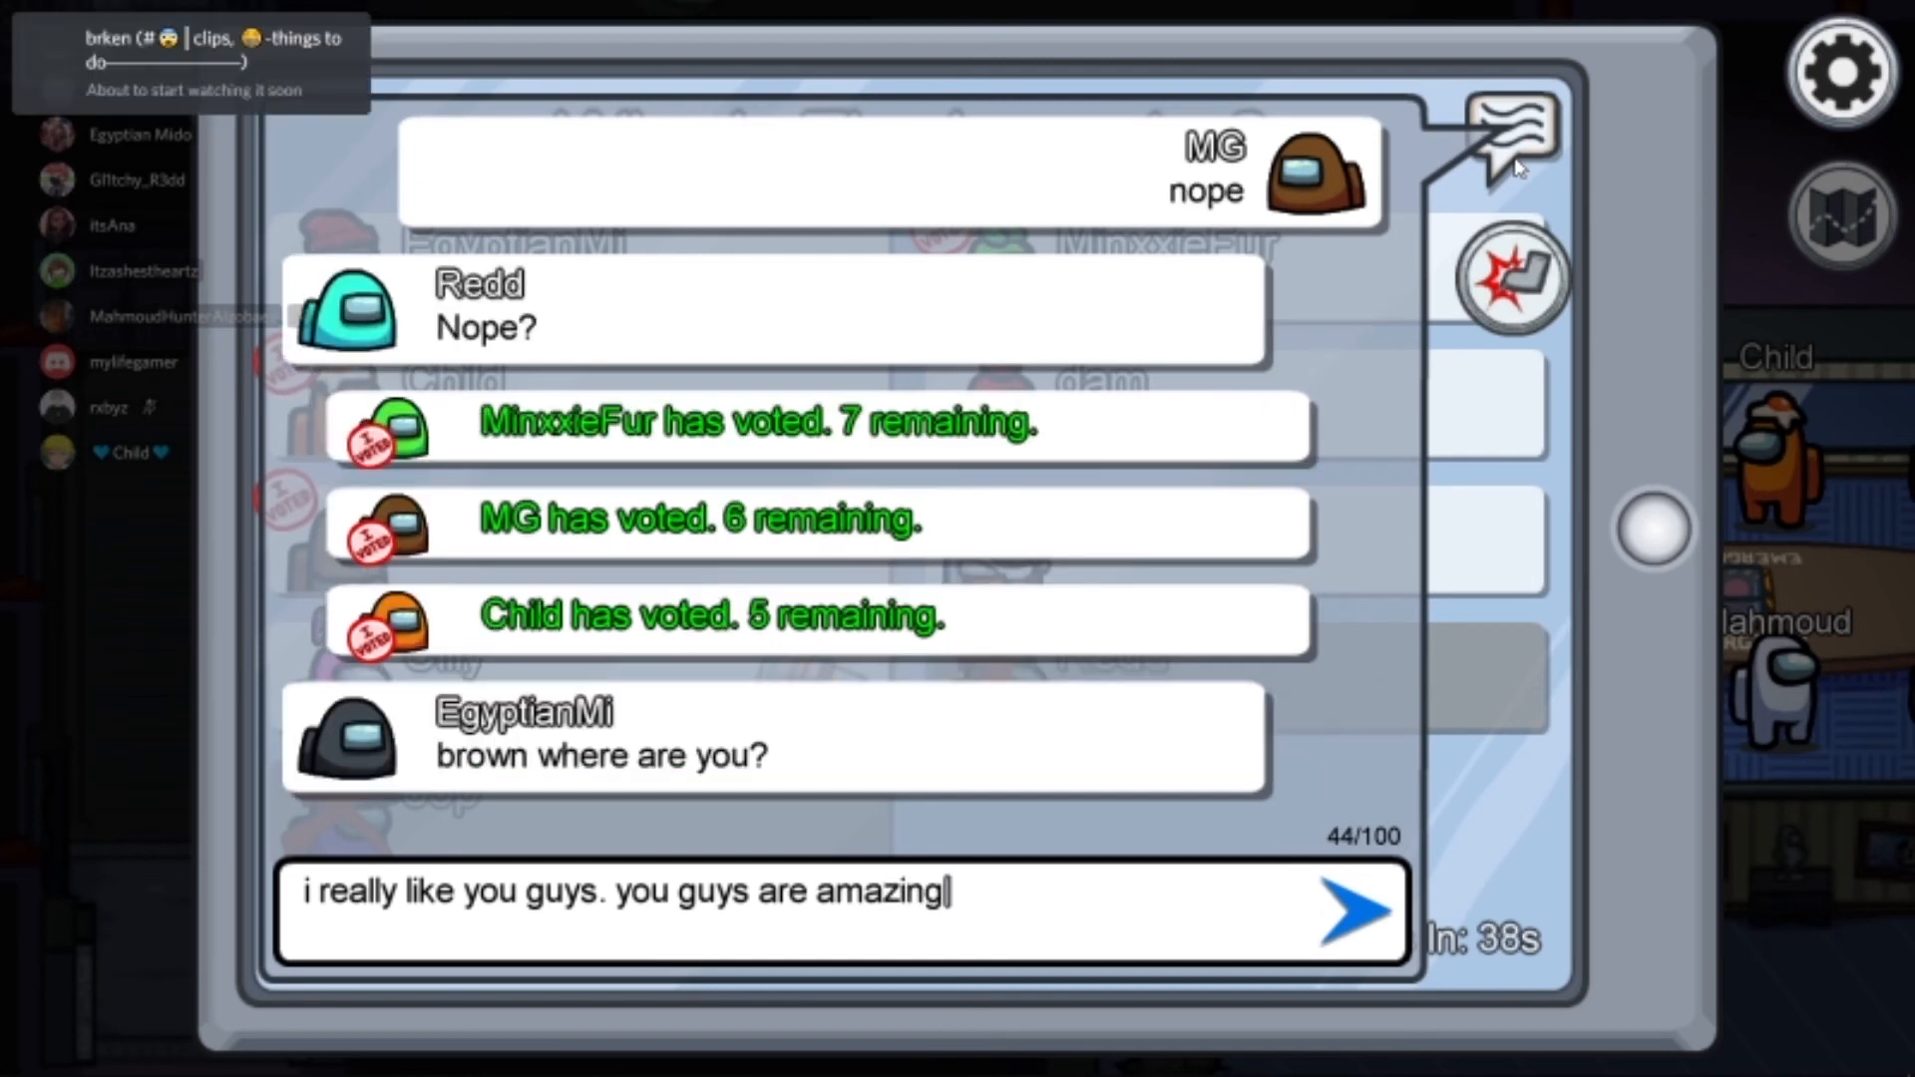
- Clear the old draft and write 'btw vote me o' in the meeting chat, unsent
key("Backspace")
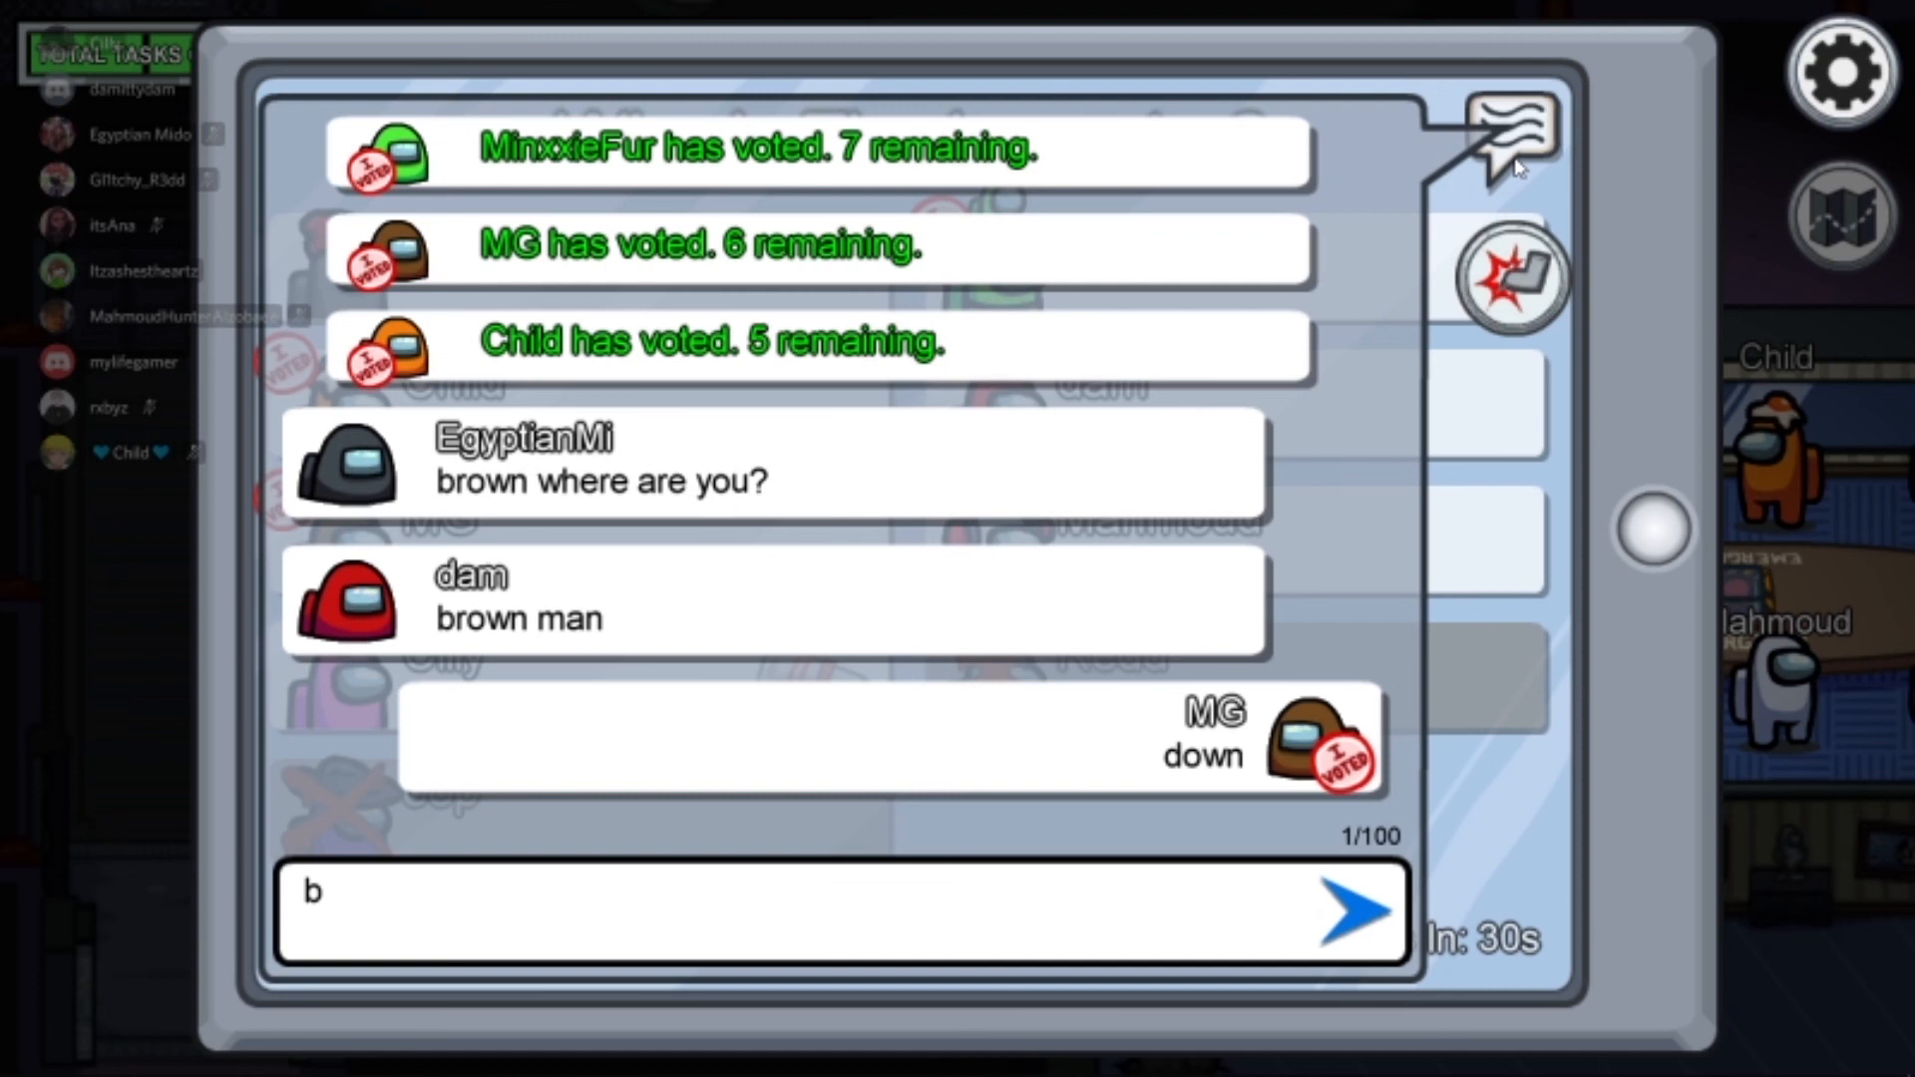
type("btw vote")
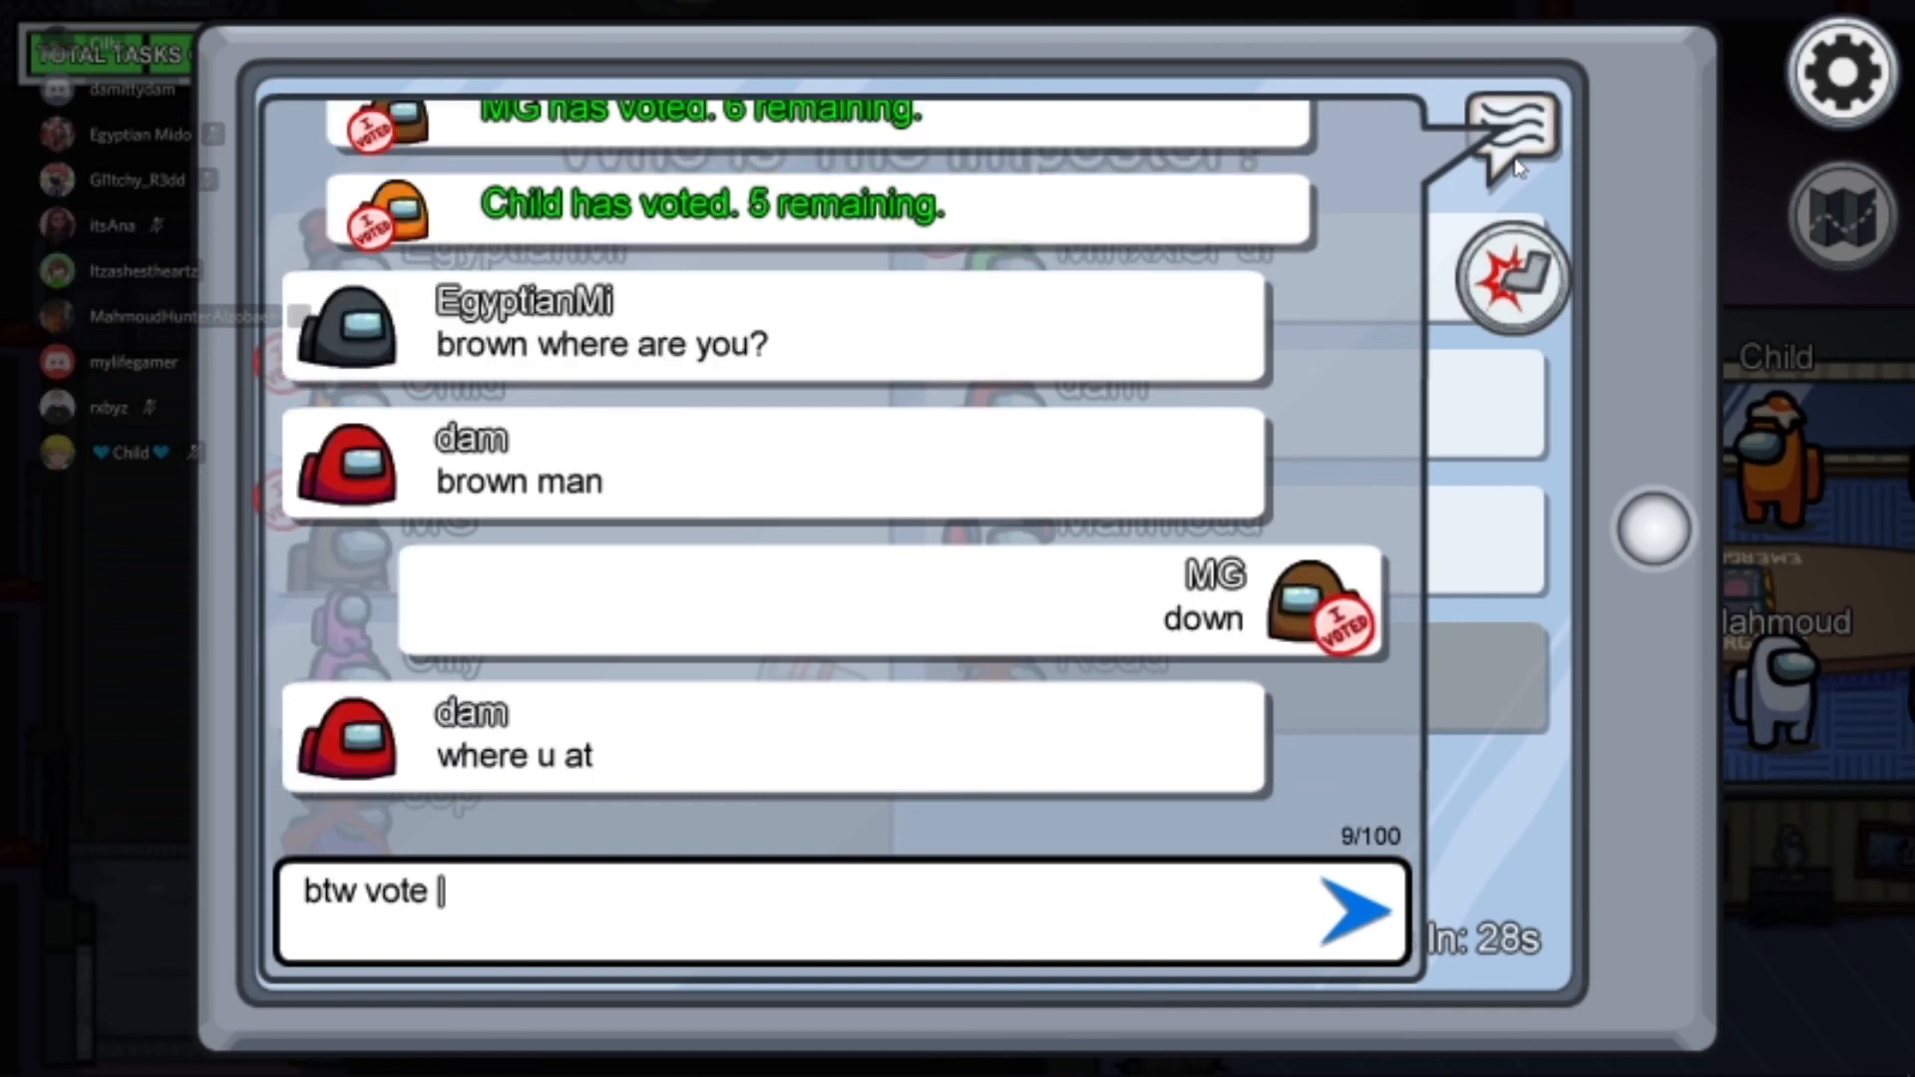
type("me")
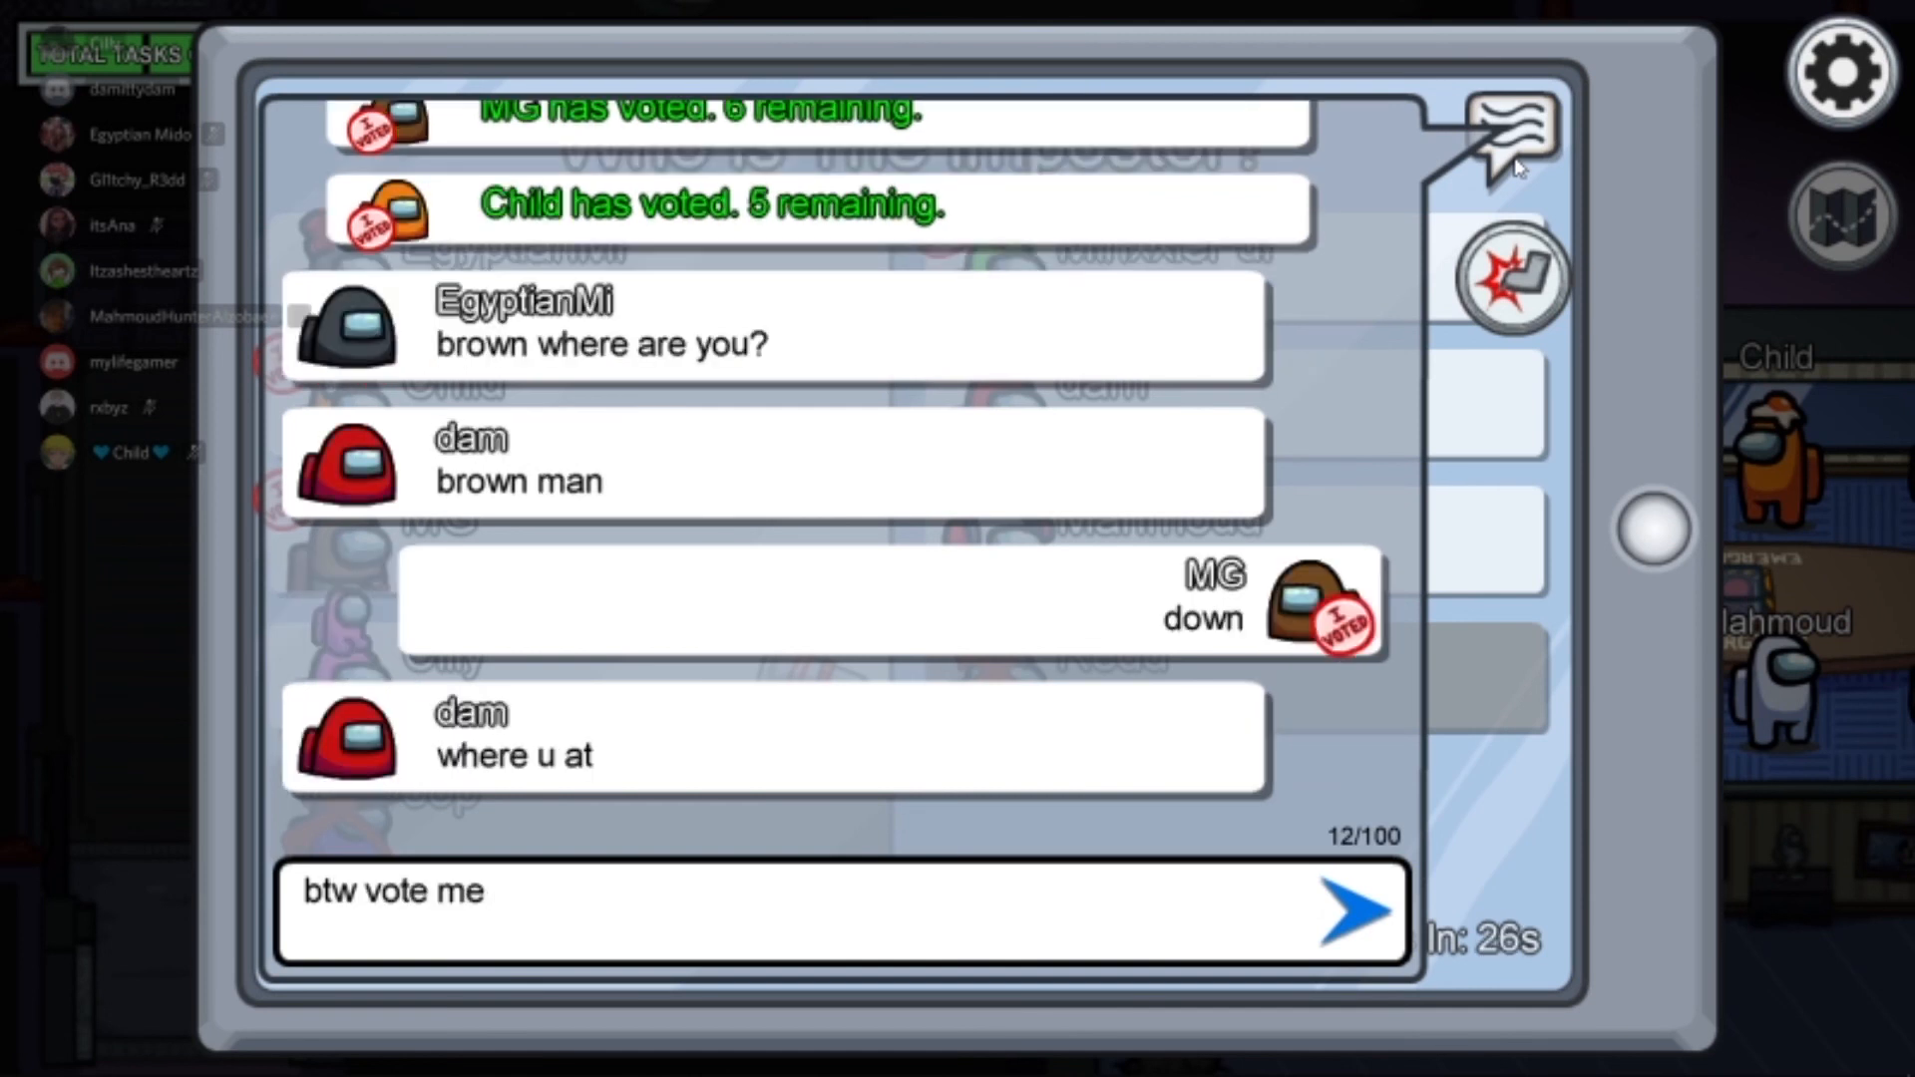
type("o")
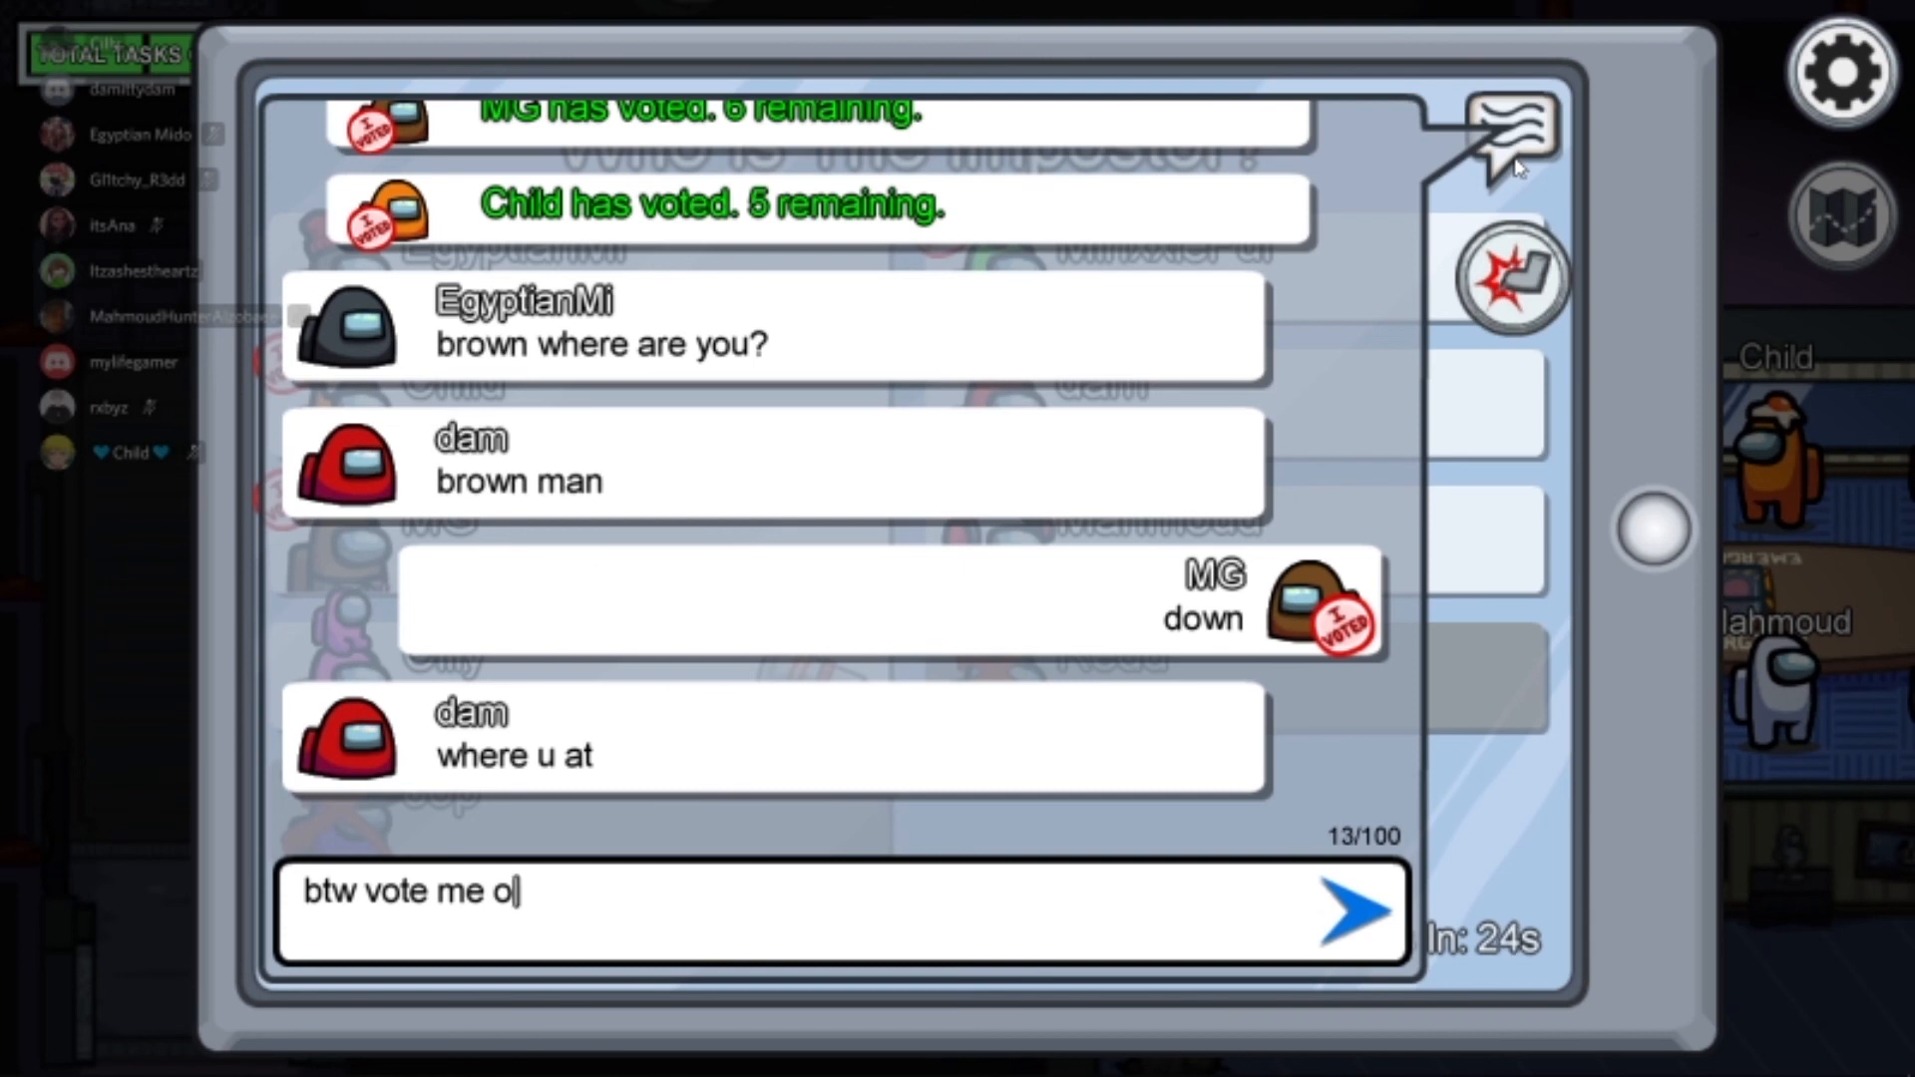